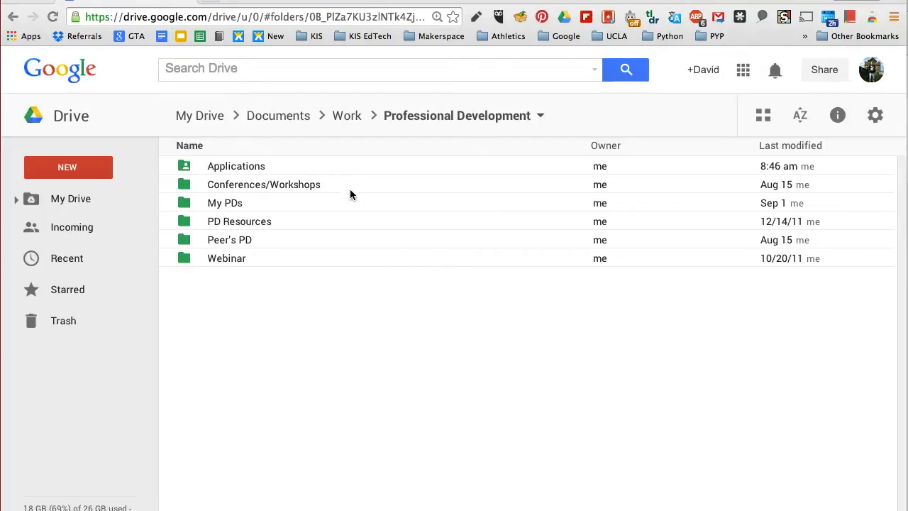
Select the Applications folder inside Professional Development for sharing.
left_click(237, 165)
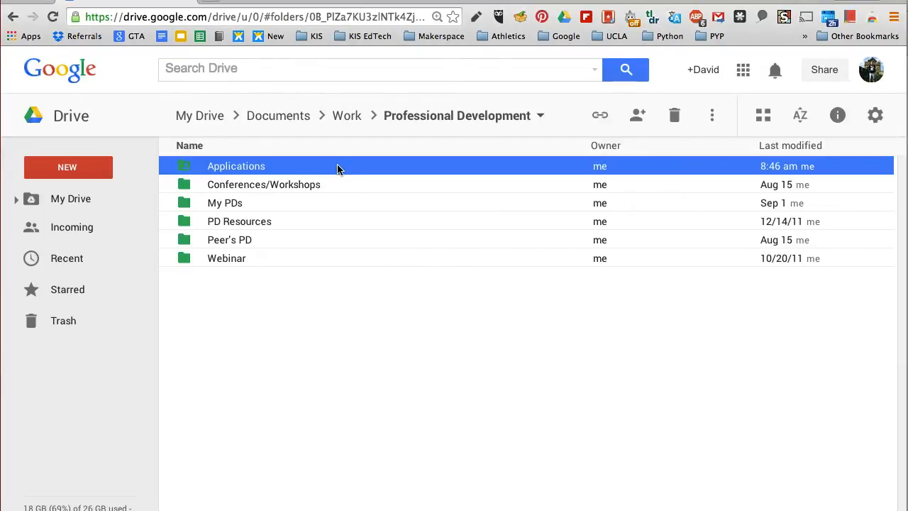
mouse_move(637, 115)
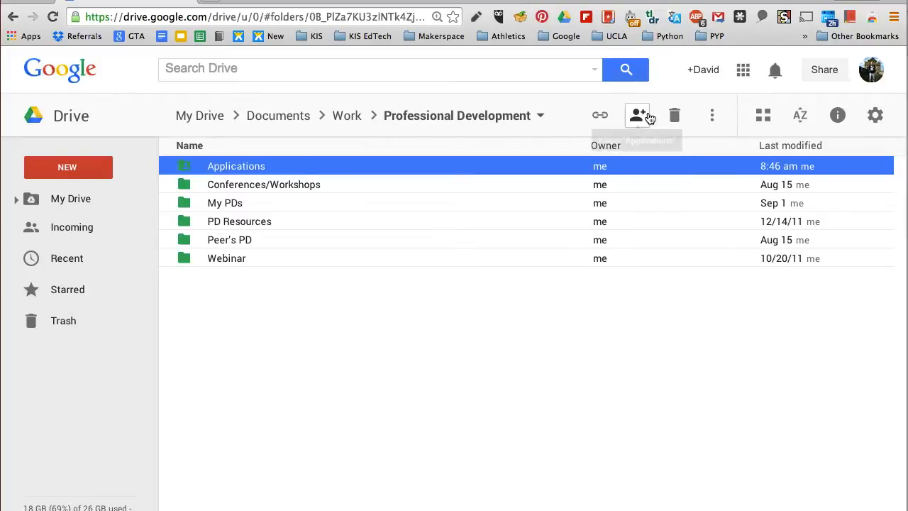
mouse_move(636, 115)
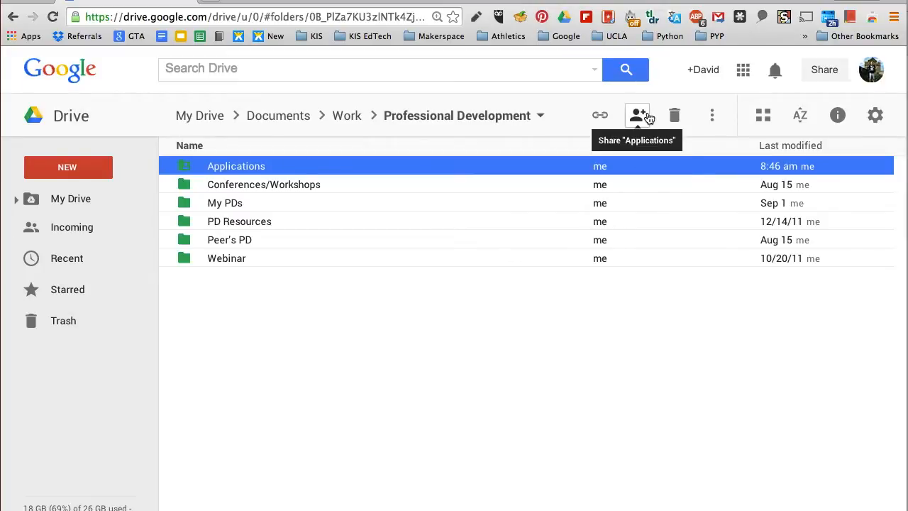
Share the Applications folder with 'david' as Can edit collaborator and send the notification.
left_click(637, 115)
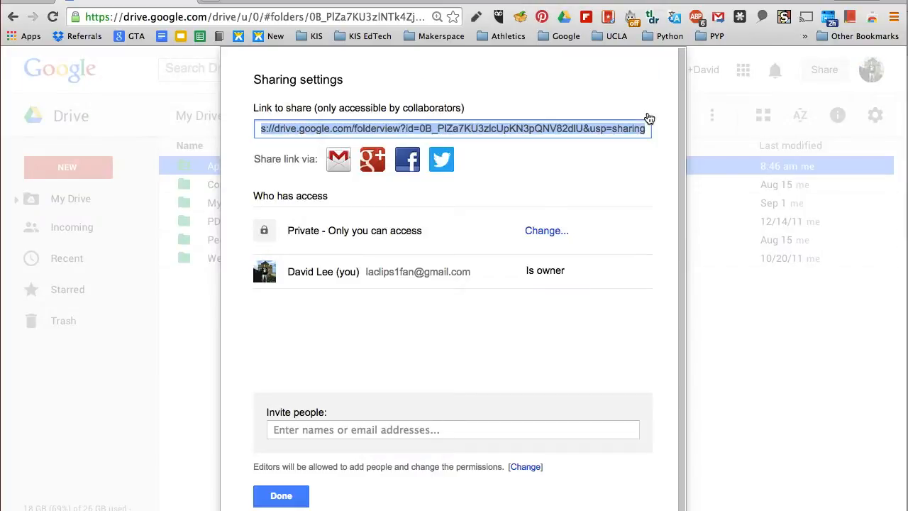
type("david")
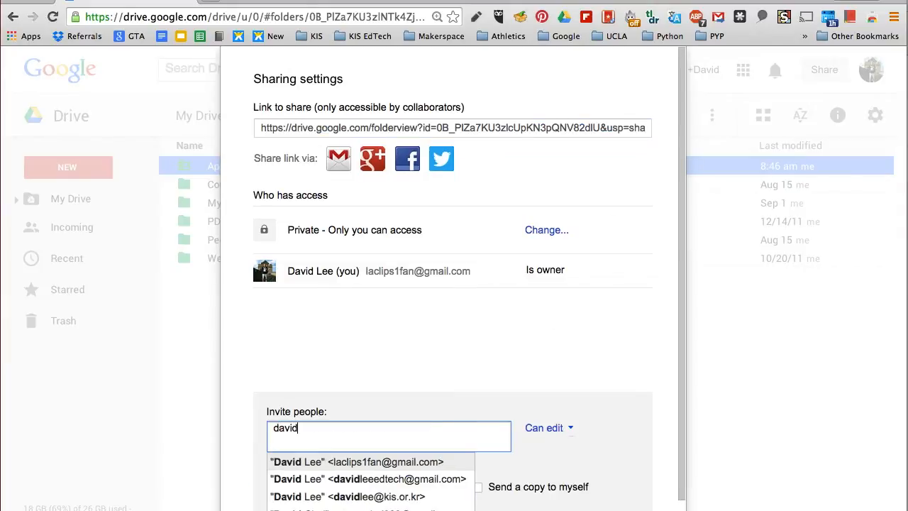
left_click(347, 497)
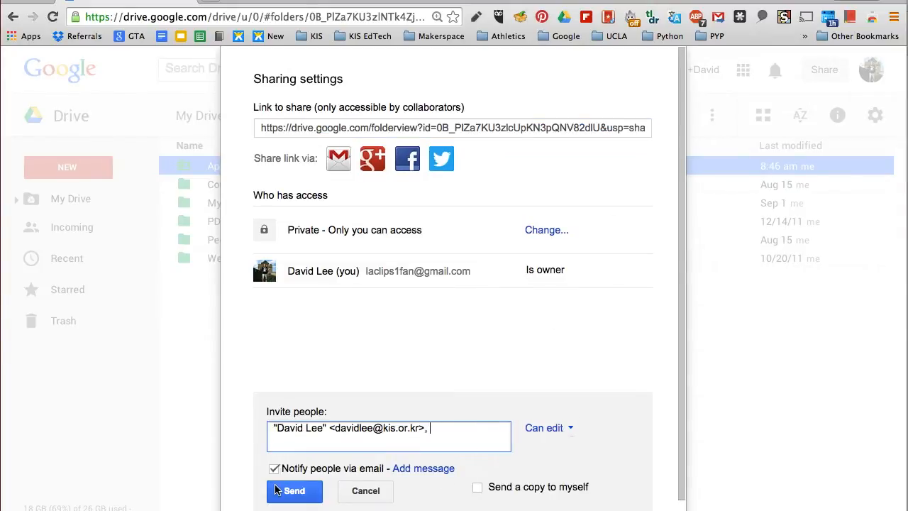
left_click(294, 491)
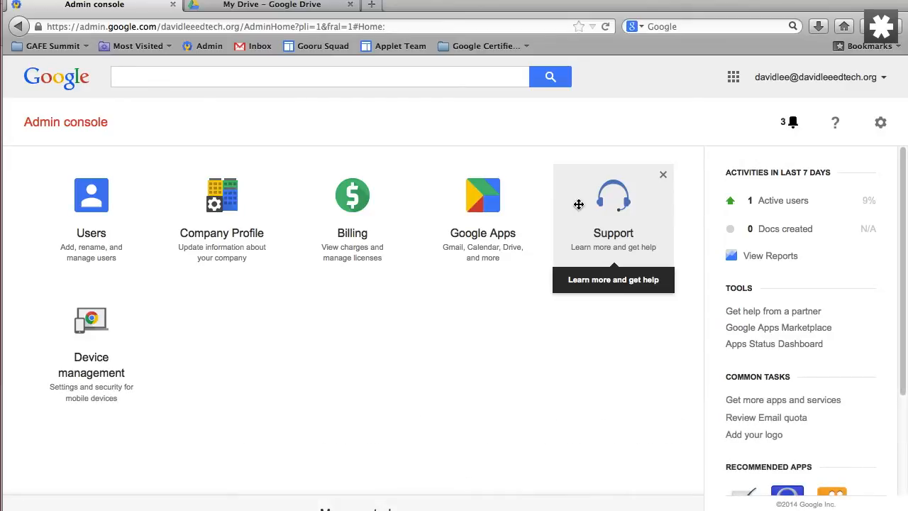
mouse_move(625, 213)
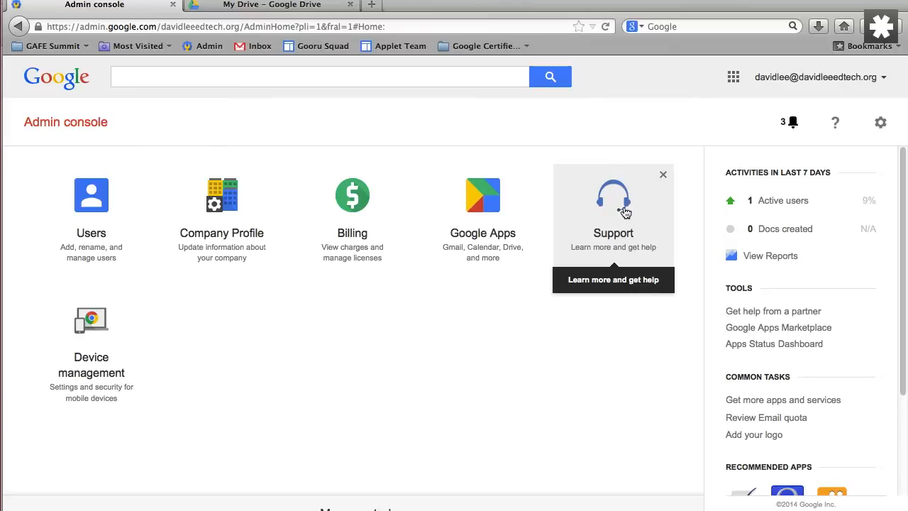
Reach Drive's Transfer ownership form under Google Apps and focus the From field.
left_click(482, 195)
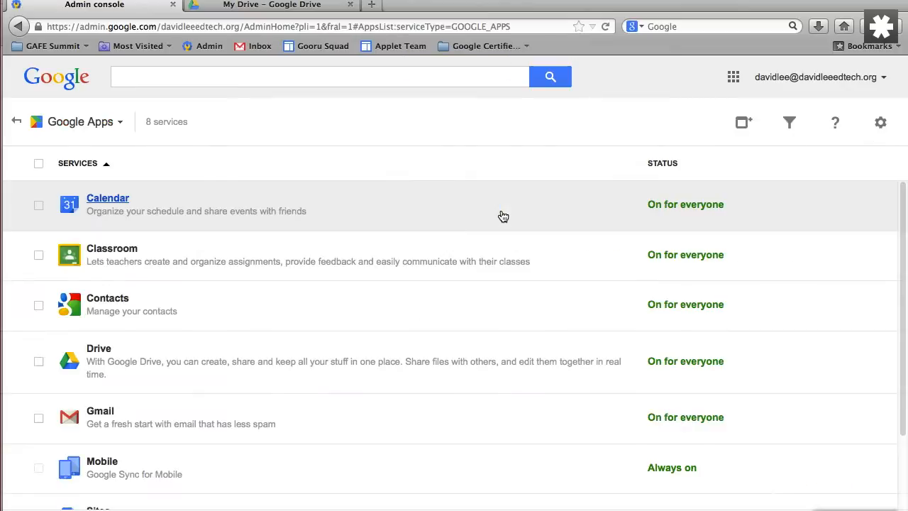
left_click(98, 348)
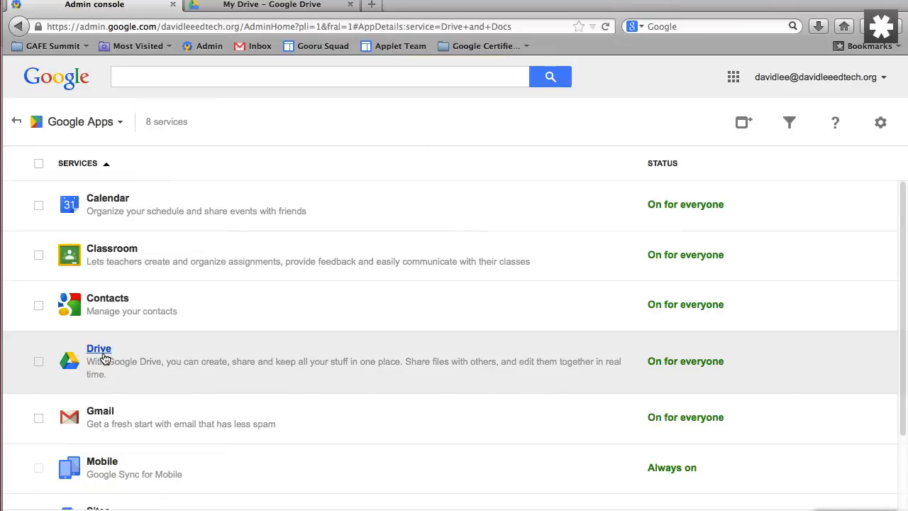
left_click(99, 348)
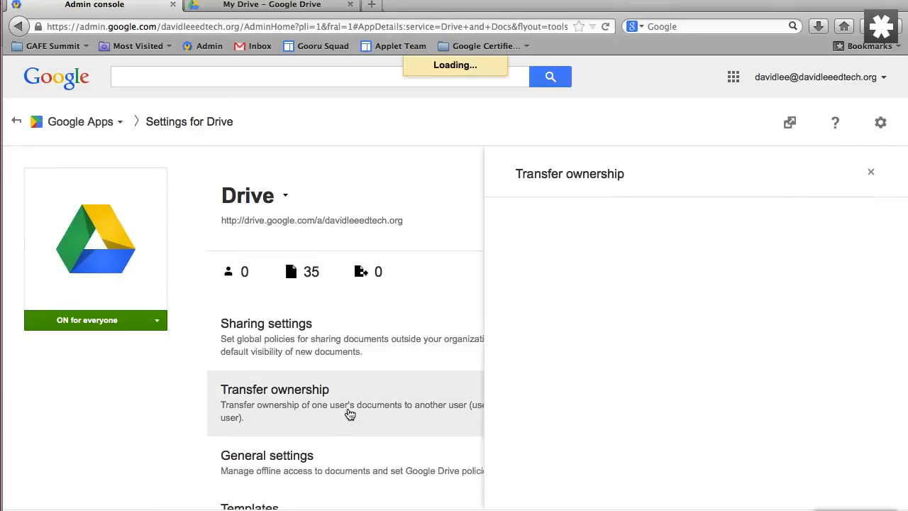
left_click(274, 388)
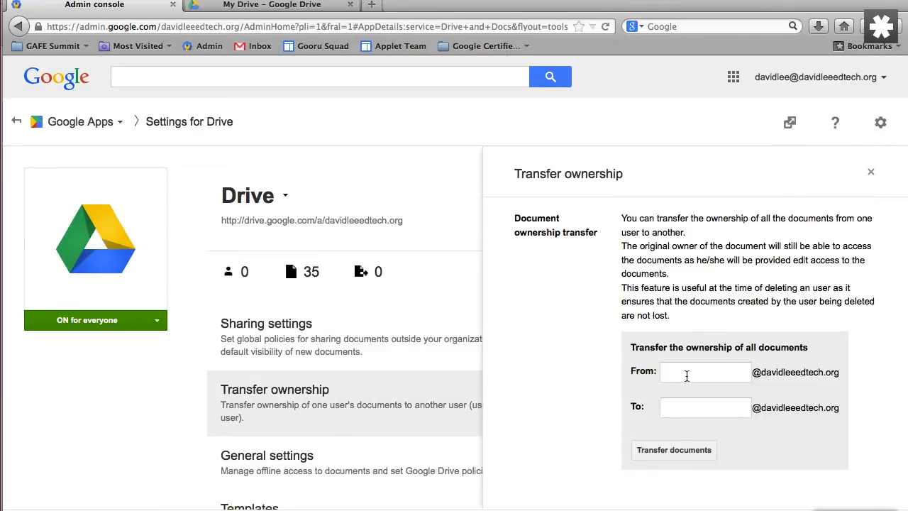
left_click(705, 372)
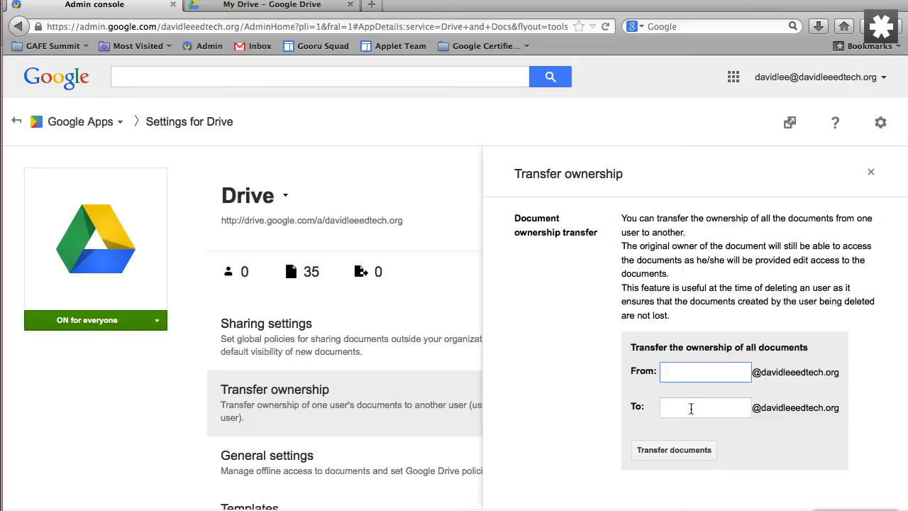